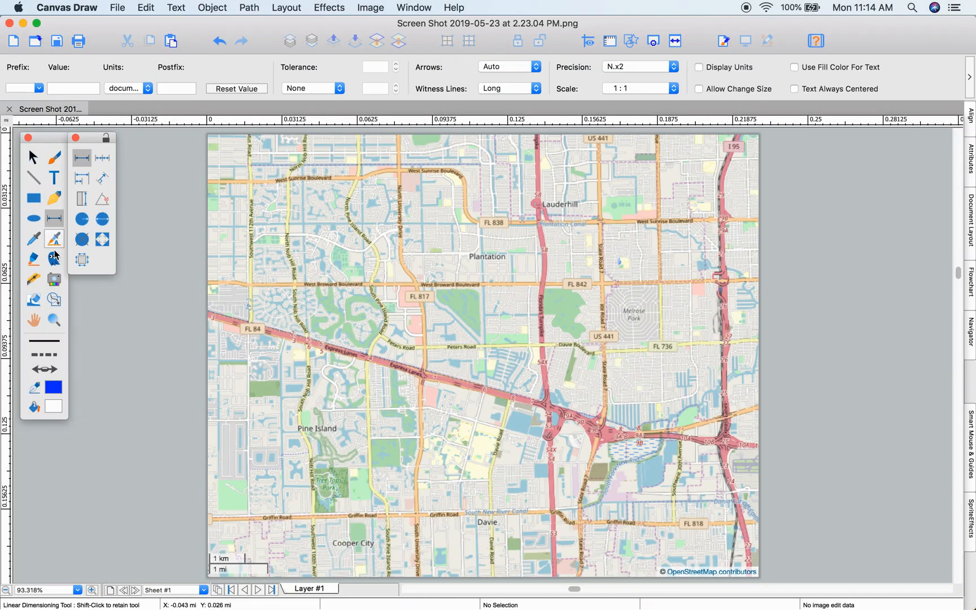
# Choose the Magnifying Glass to zoom on the bottom-left 1 km / 1 mi scale bar
pyautogui.click(53, 321)
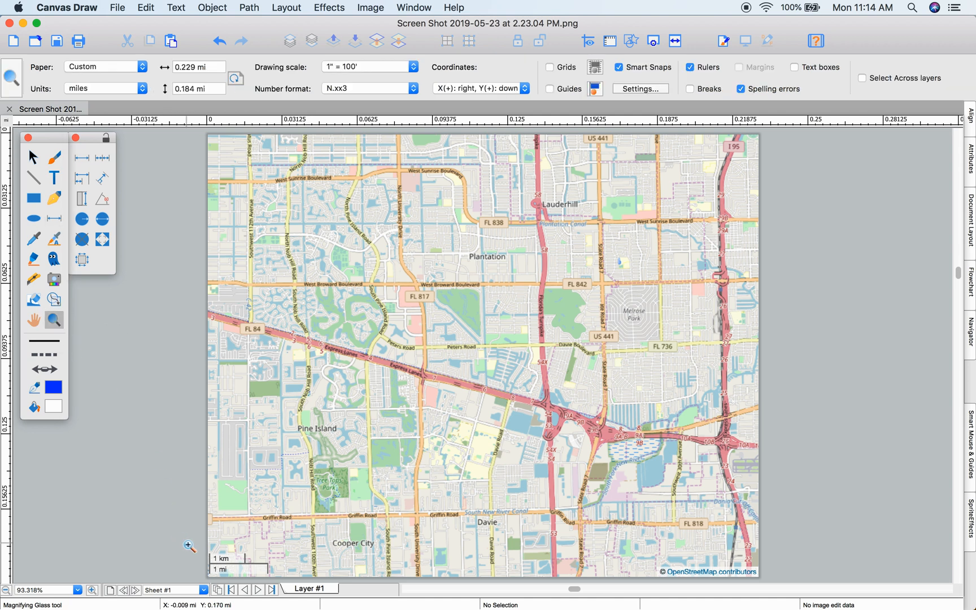
pyautogui.moveTo(198, 564)
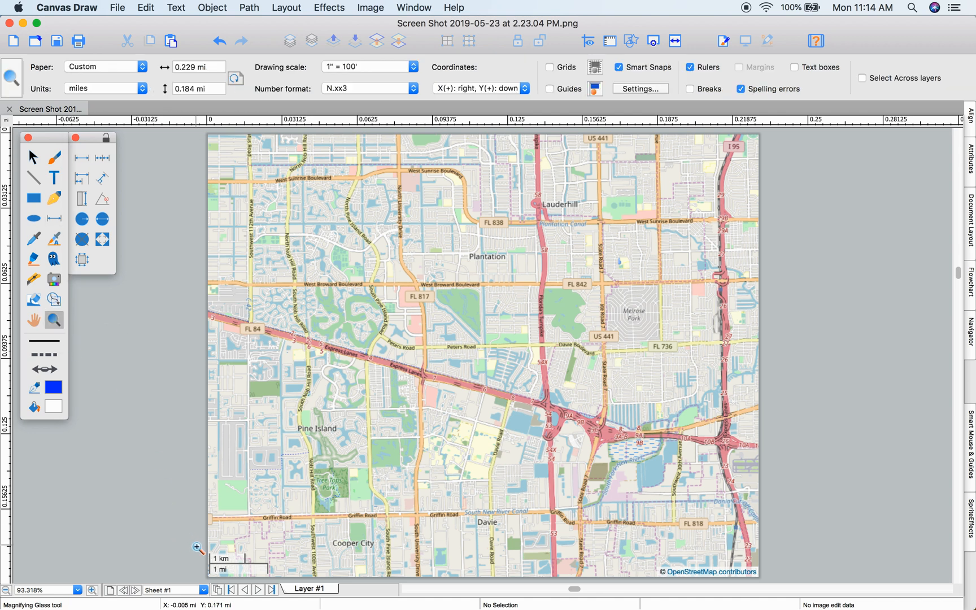
pyautogui.moveTo(237, 572)
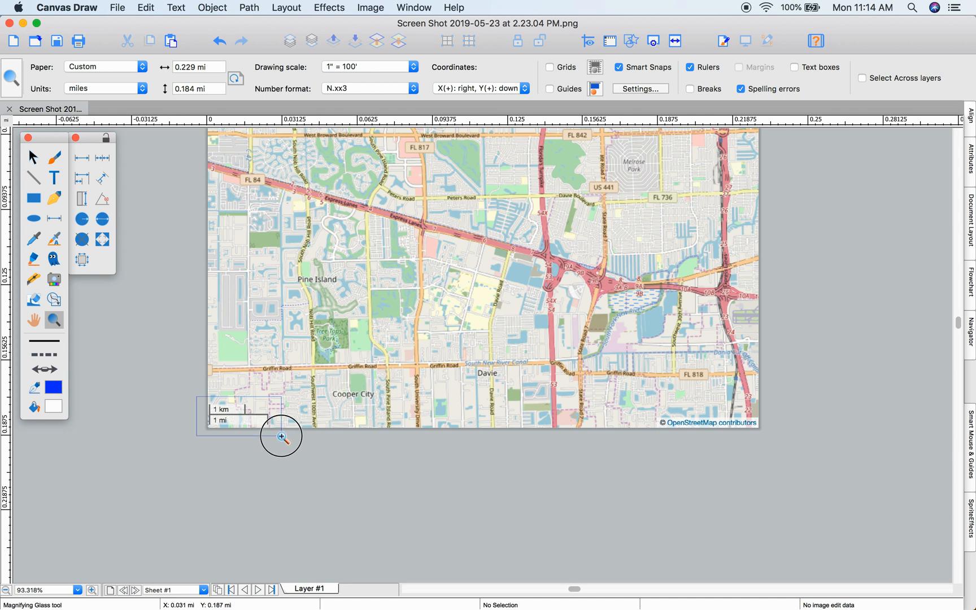
# Magnify the 1 km / 1 mi scale bar so it fills the view
pyautogui.click(282, 436)
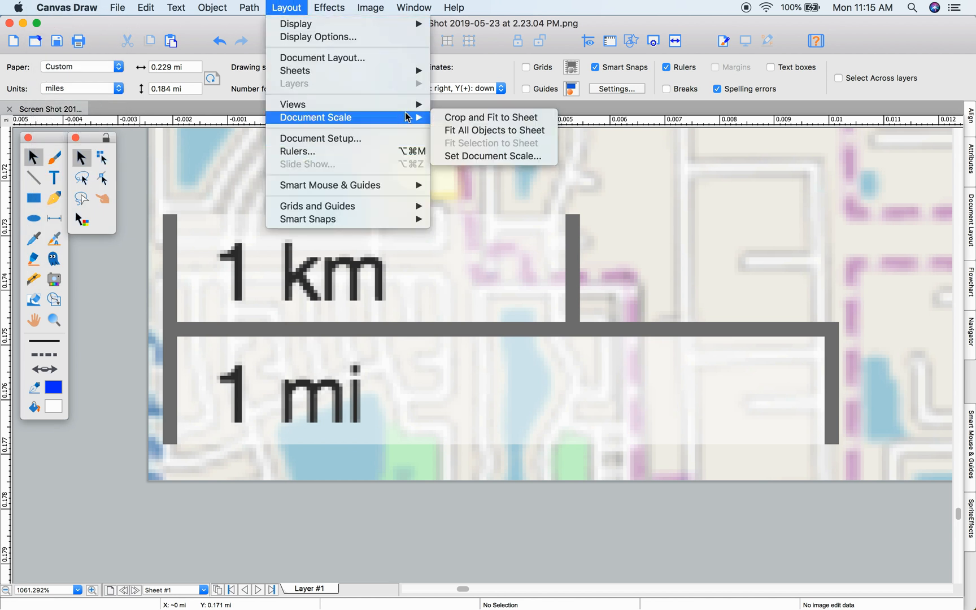
# Define the document scale from the 1 mi bar's two endpoints, giving 1 : 49554.1
pyautogui.click(492, 157)
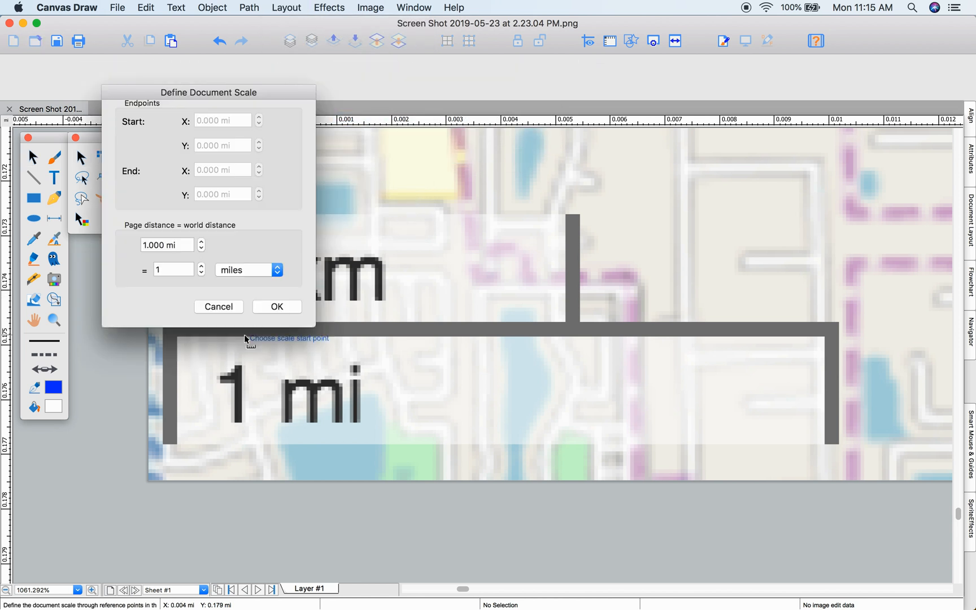
pyautogui.moveTo(172, 351)
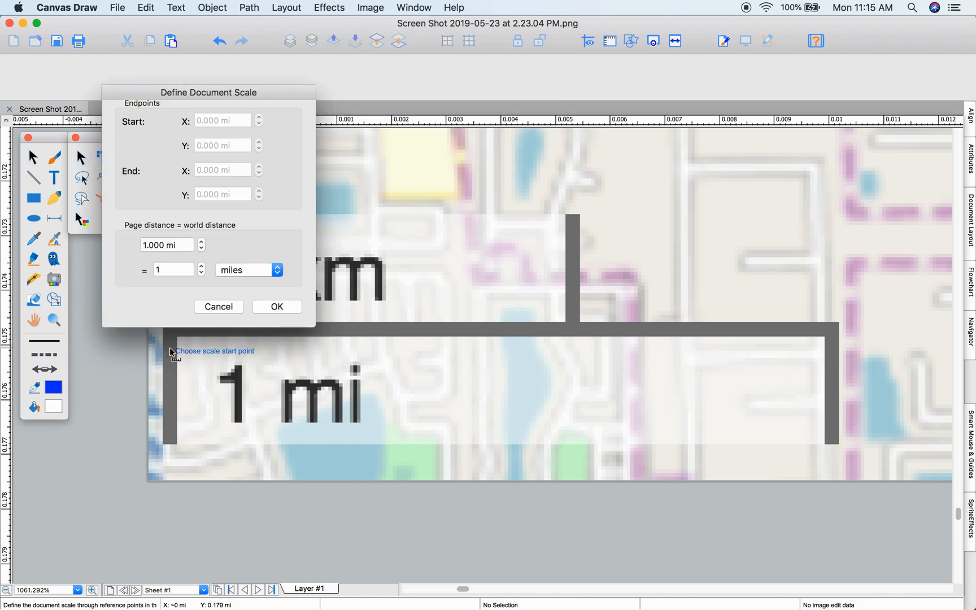
pyautogui.click(171, 349)
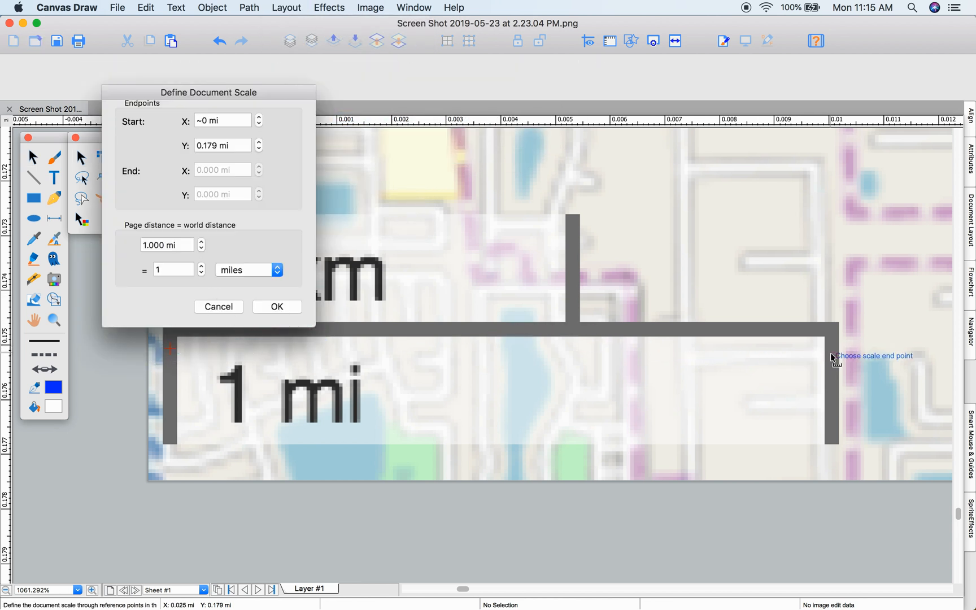
pyautogui.click(833, 354)
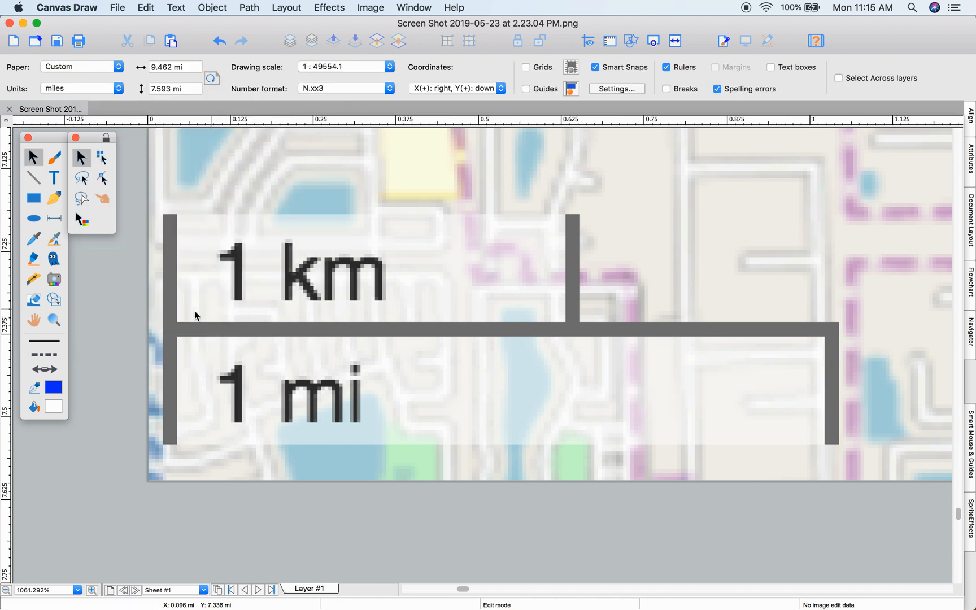
pyautogui.moveTo(775, 18)
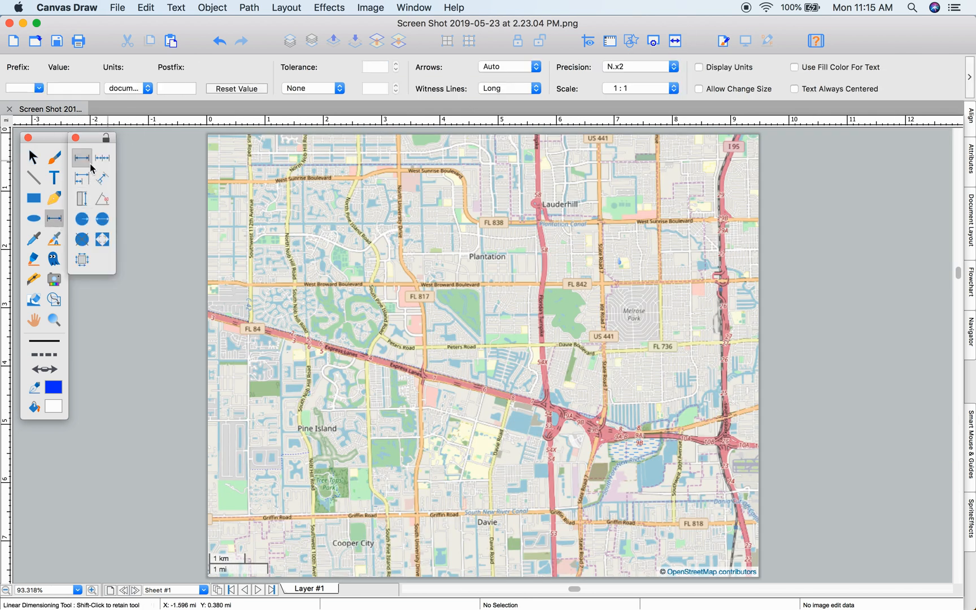
pyautogui.moveTo(82, 157)
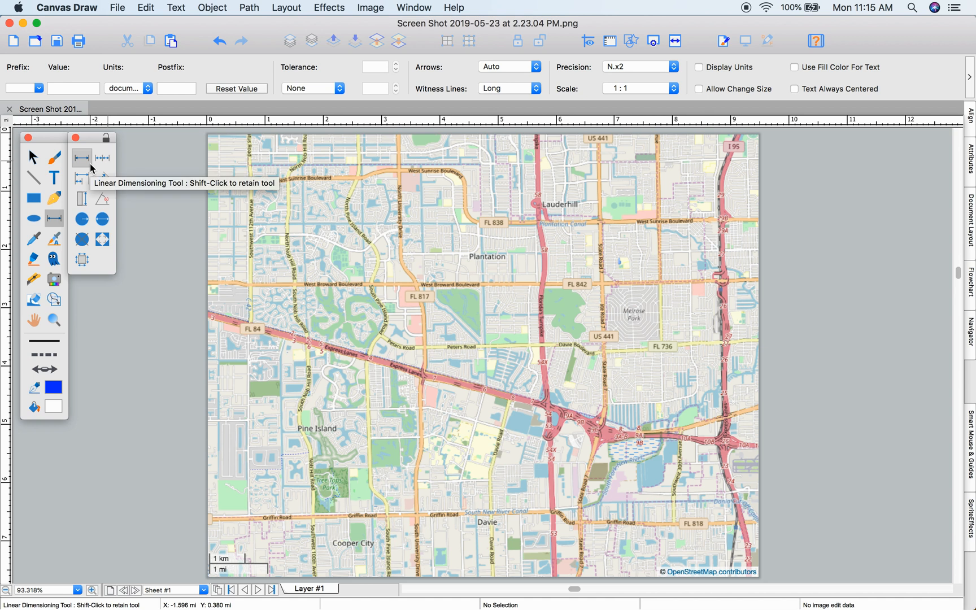
# Place a 2.56-mile linear dimension along the northern road with Regular text and a thin pen width
pyautogui.click(81, 177)
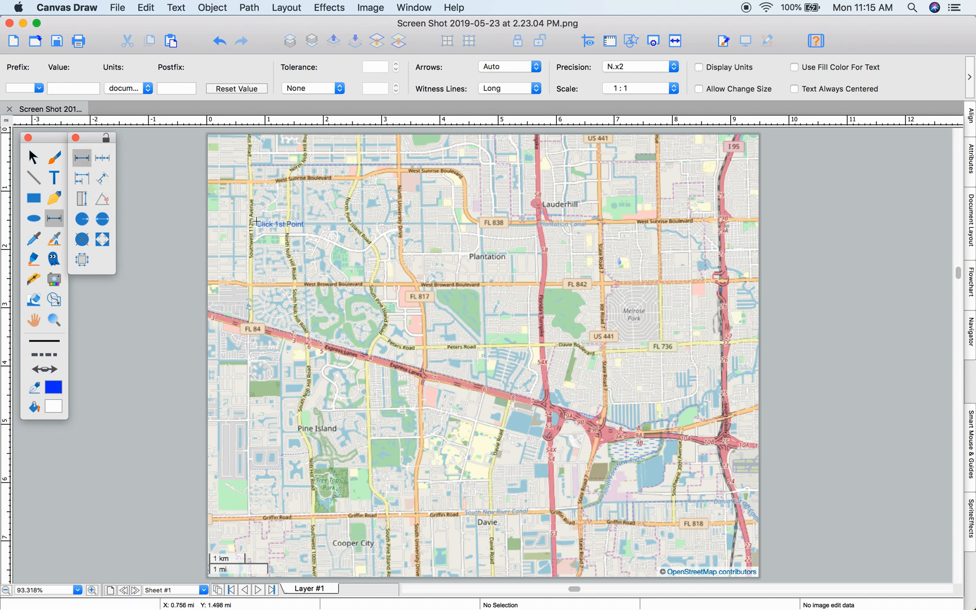
pyautogui.moveTo(258, 222); pyautogui.dragTo(401, 197)
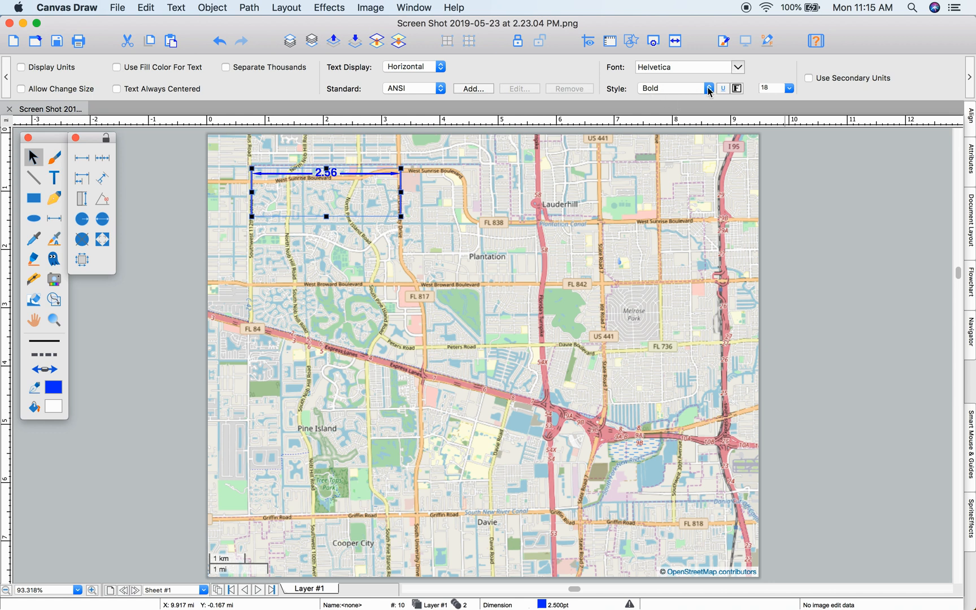
pyautogui.click(709, 88)
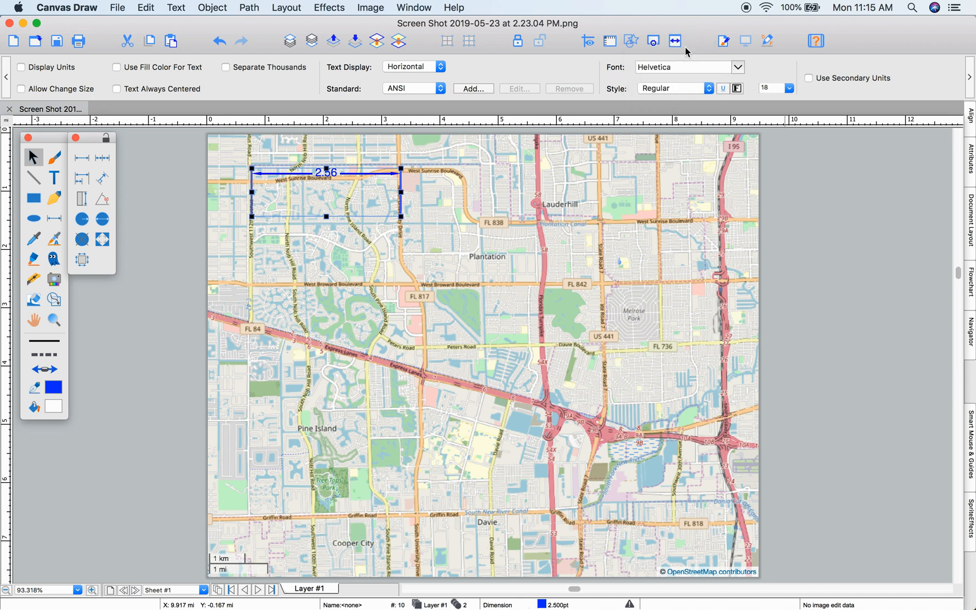
pyautogui.click(40, 341)
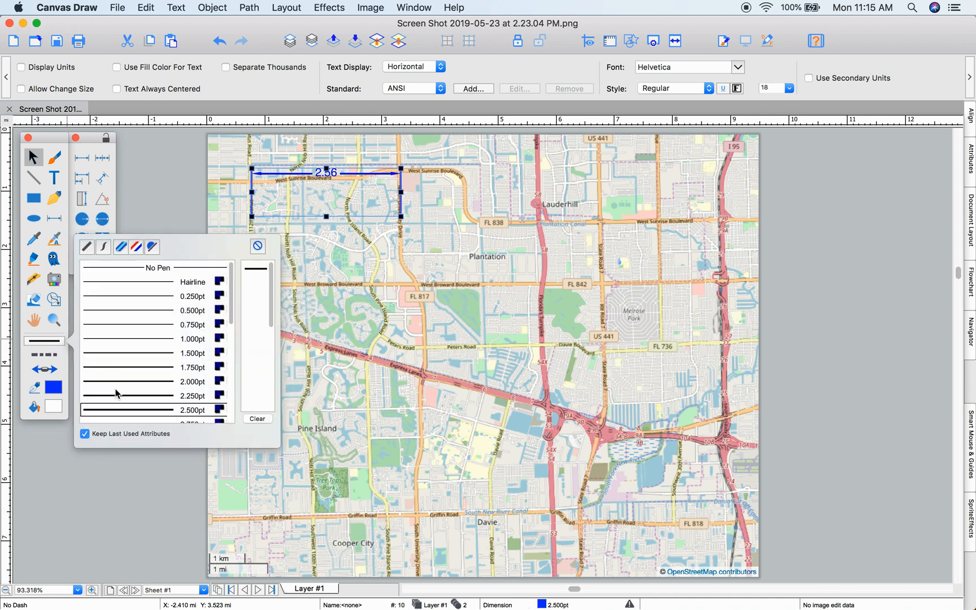
pyautogui.click(127, 382)
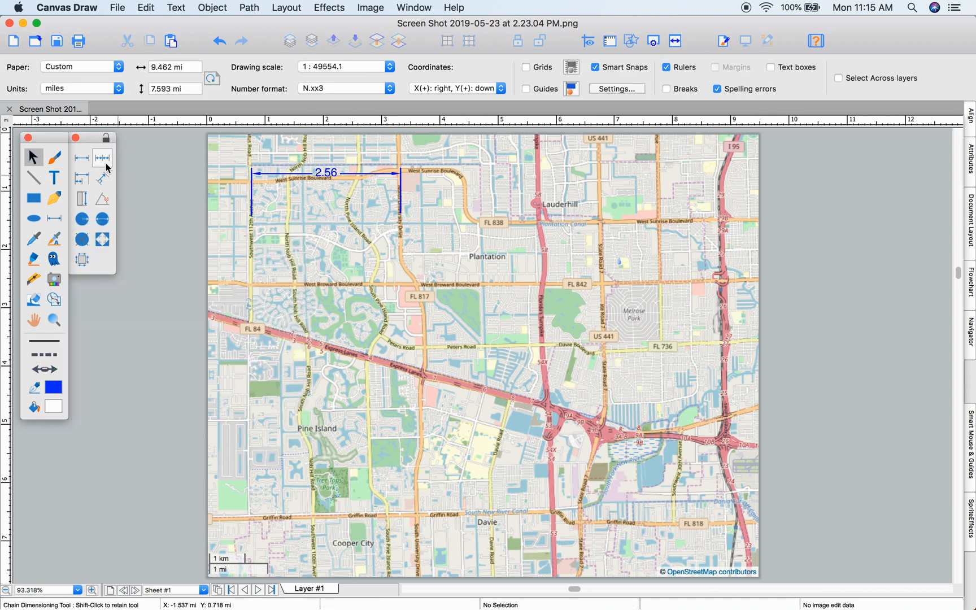
# Build a vertical chain dimension down the left side reading 2.19, 1.80 and 0.94 miles
pyautogui.click(102, 158)
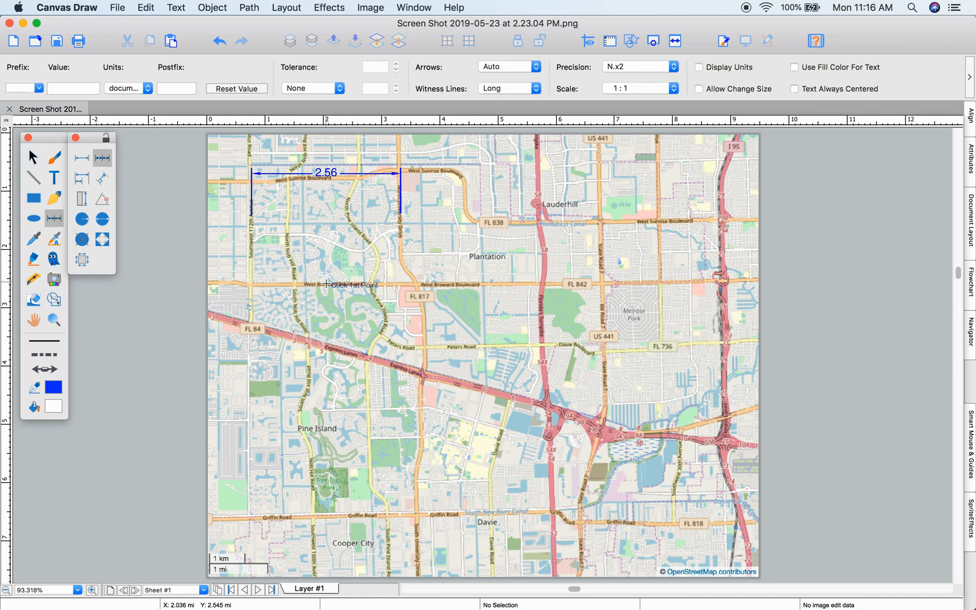
pyautogui.click(326, 285)
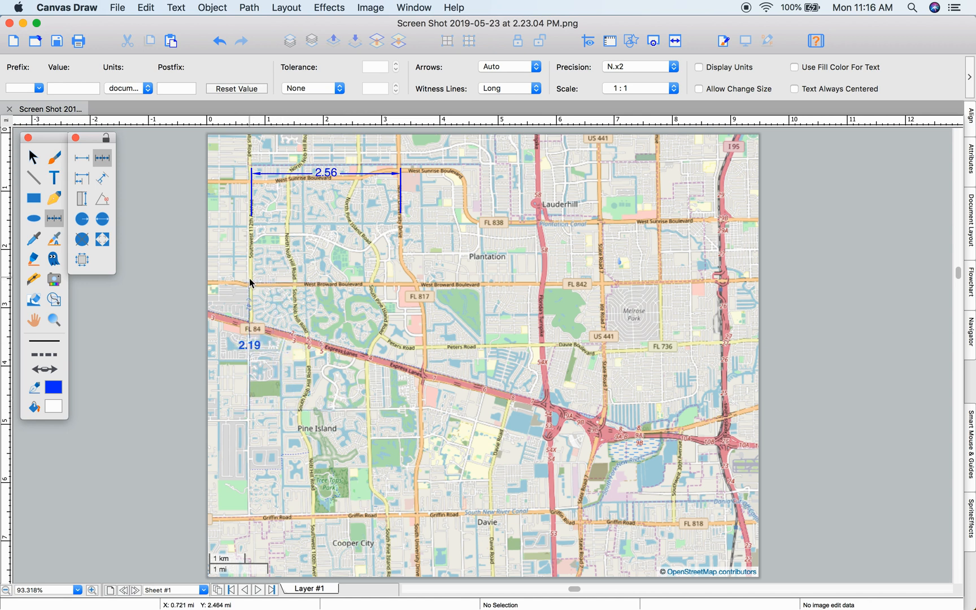
pyautogui.click(364, 529)
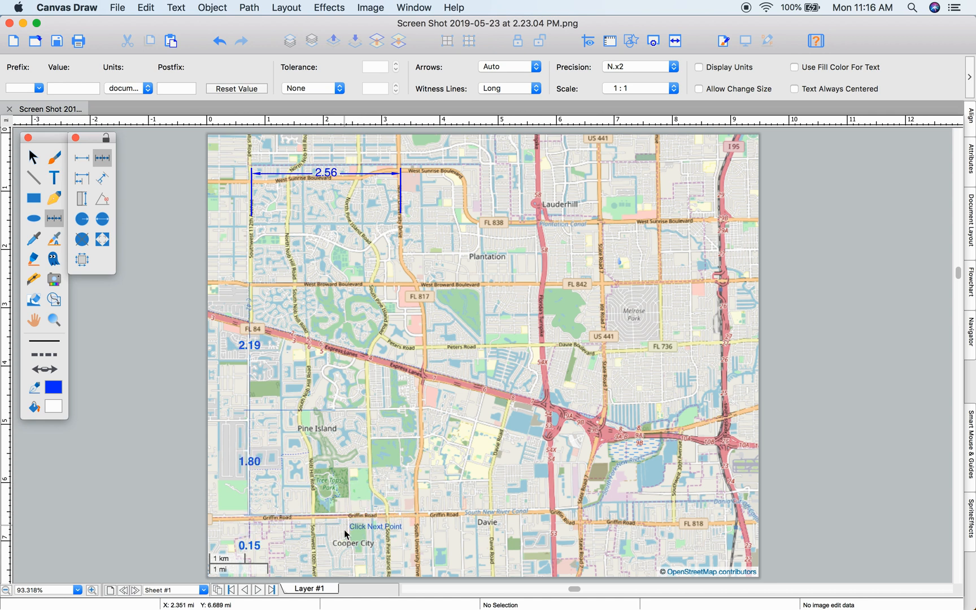
pyautogui.click(339, 516)
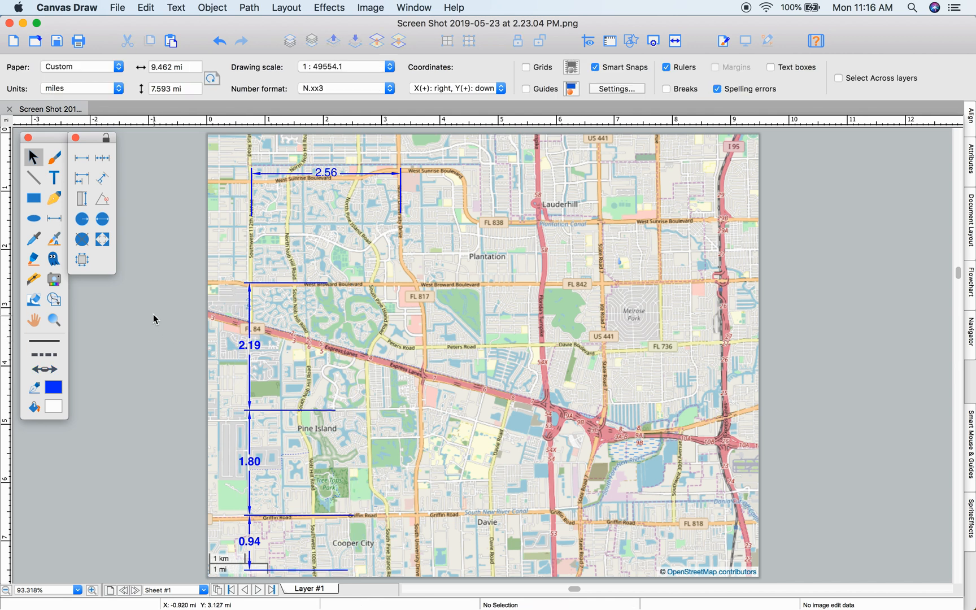
# Place a baseline dimension along the bottom road from Griffin Road reading 1.28 and 2.83 miles, then adjust its Spacing
pyautogui.click(81, 178)
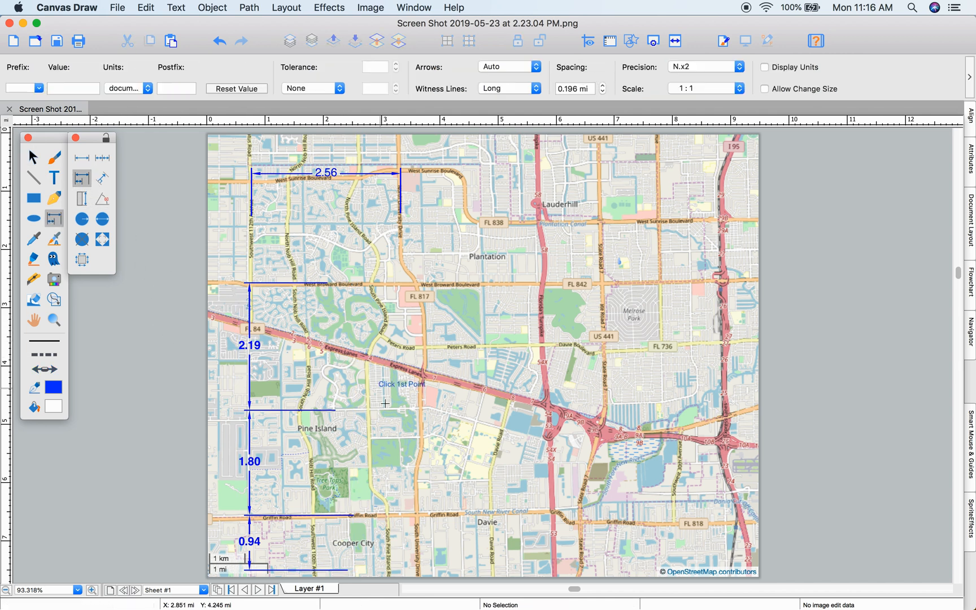
pyautogui.moveTo(387, 523)
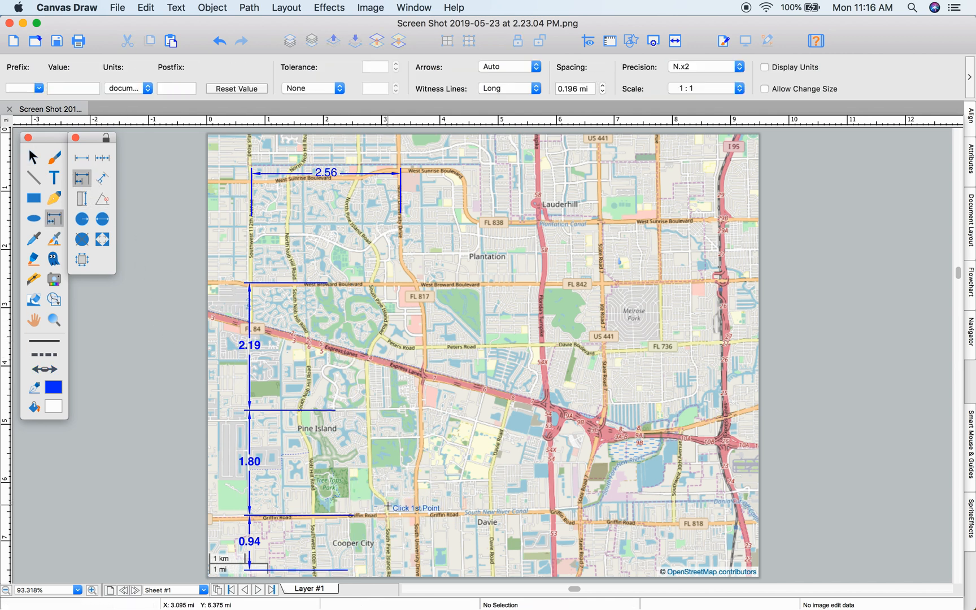
pyautogui.click(390, 509)
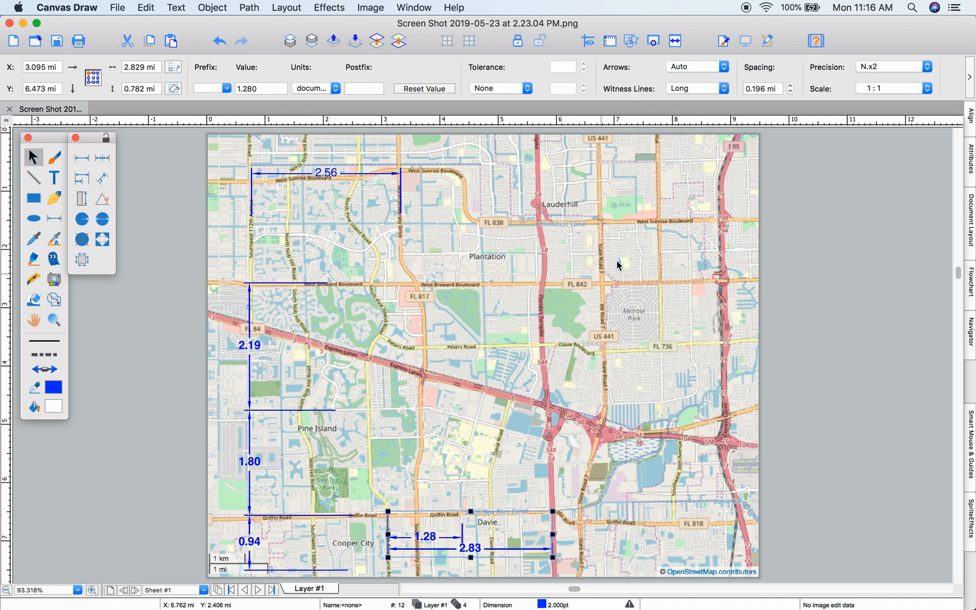
pyautogui.click(762, 89)
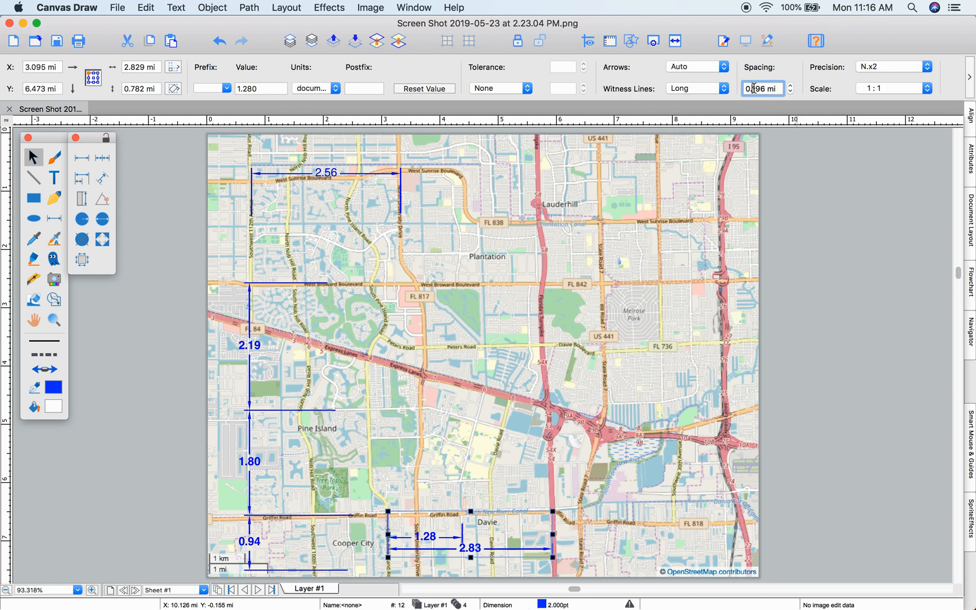